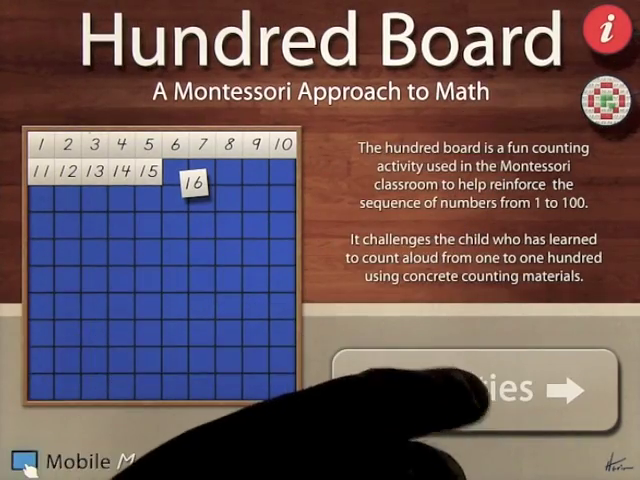
Show the list of simplified, standard and skip-counting activities from the title screen
click(540, 388)
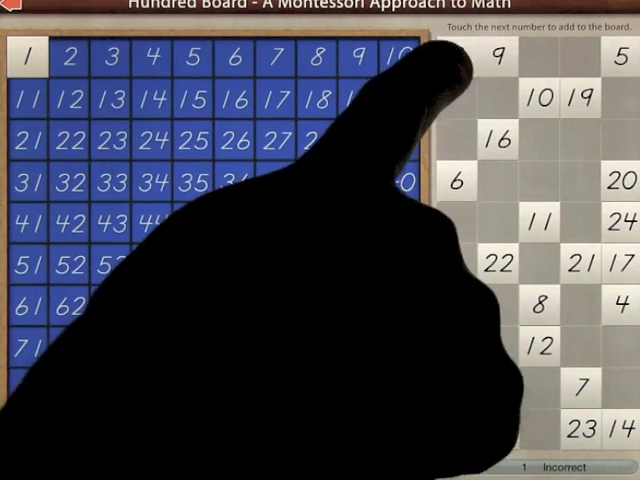
Place the 1 tile in the first square of the guided standard board
click(96, 56)
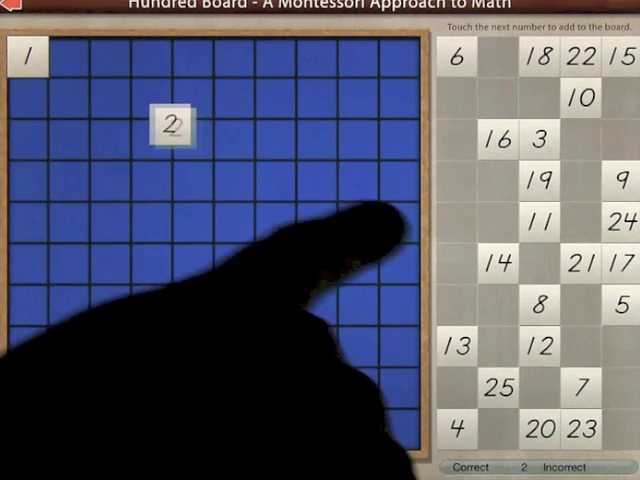
Drag tile 2 into its square beside 1 on the unguided standard board
drag(170, 126, 68, 56)
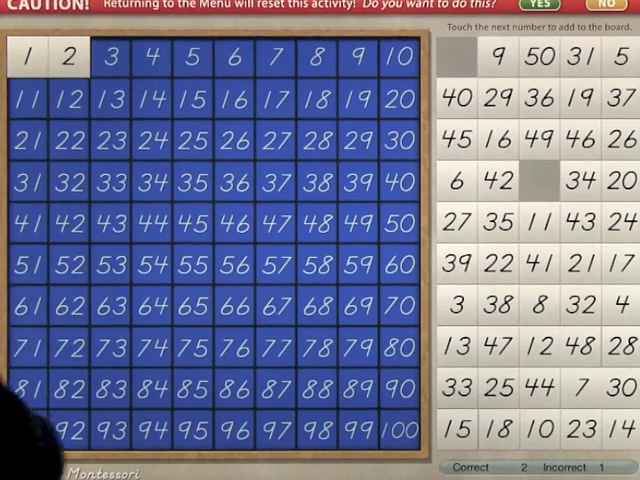
Confirm Yes on the reset warning to abandon the round and return to the menu
click(584, 16)
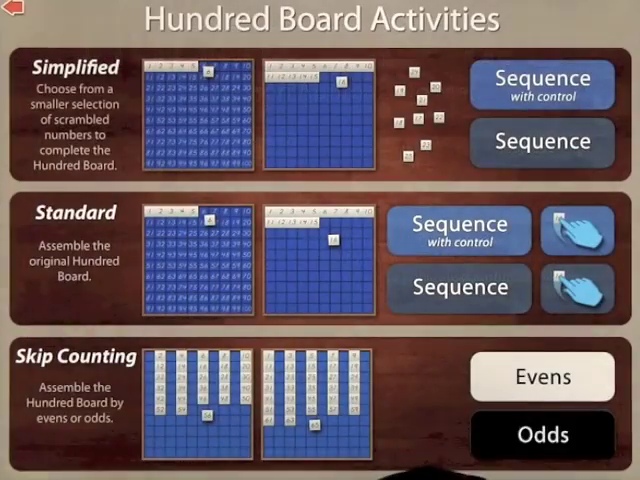
Start the unguided Standard 'Sequence' board and place tiles 1 and 2
click(544, 140)
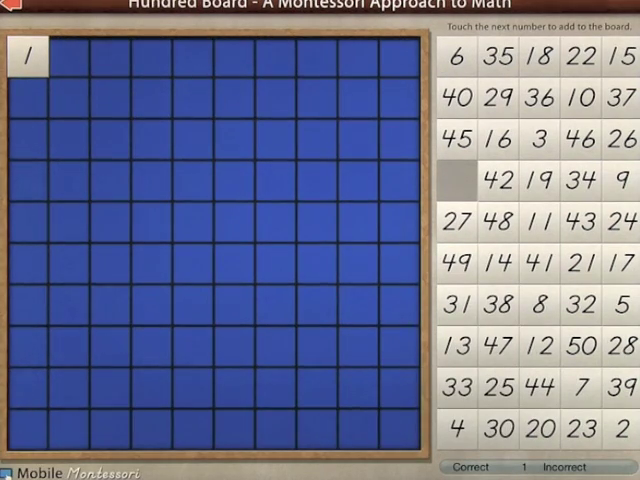
click(538, 140)
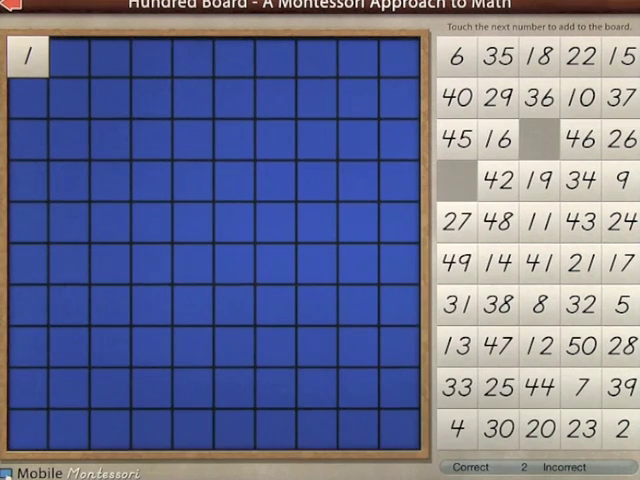